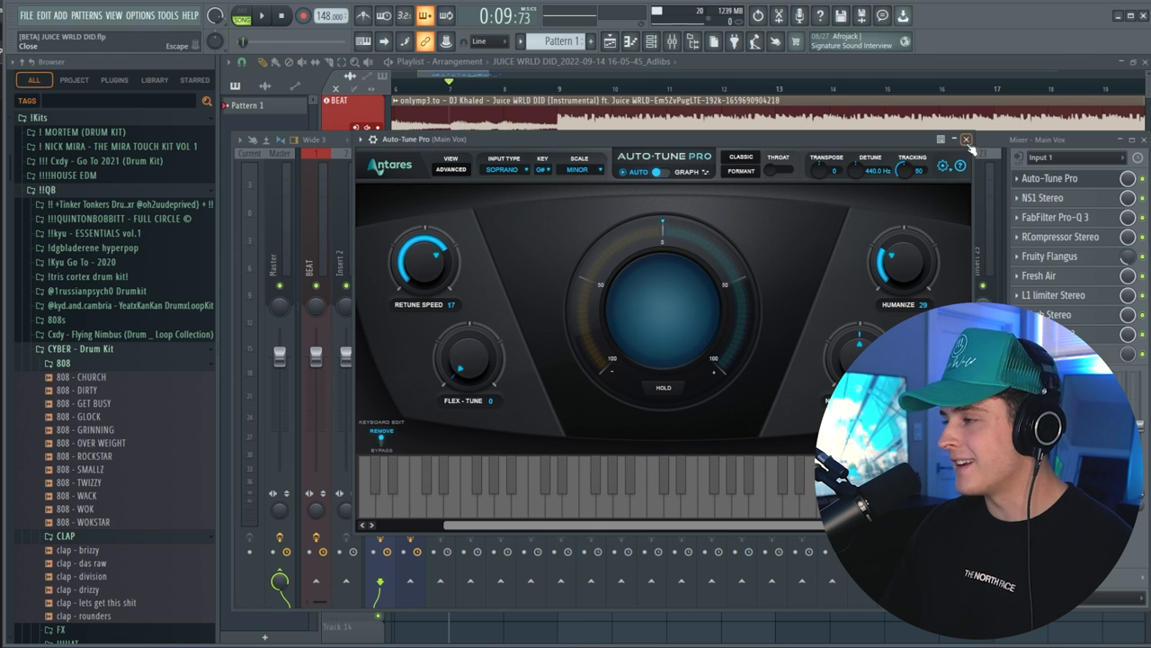
# Close the Auto-Tune Pro plugin window to reveal the Main Vox and Adlibs arrangement.
pyautogui.click(966, 140)
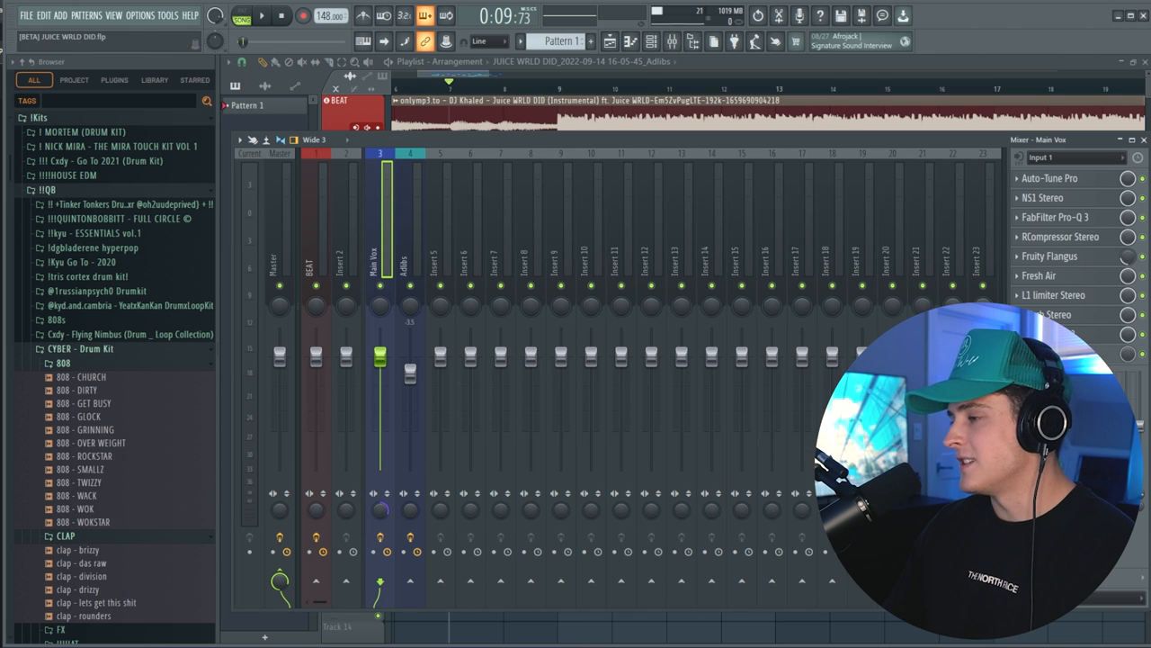
pyautogui.moveTo(466, 75)
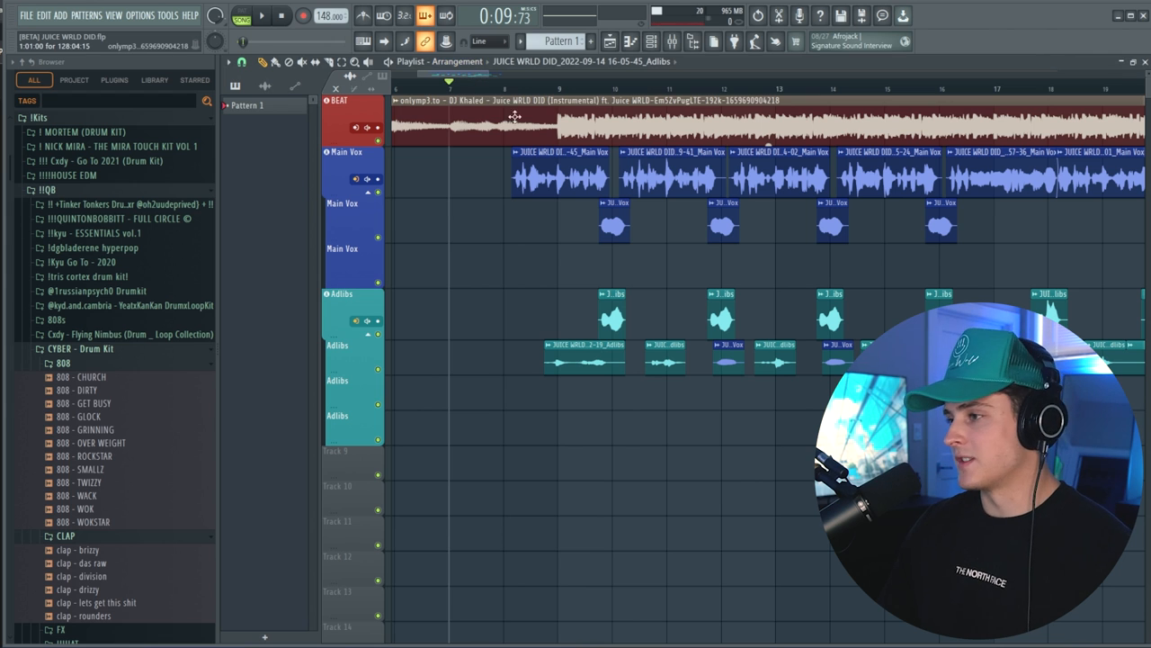
pyautogui.click(650, 41)
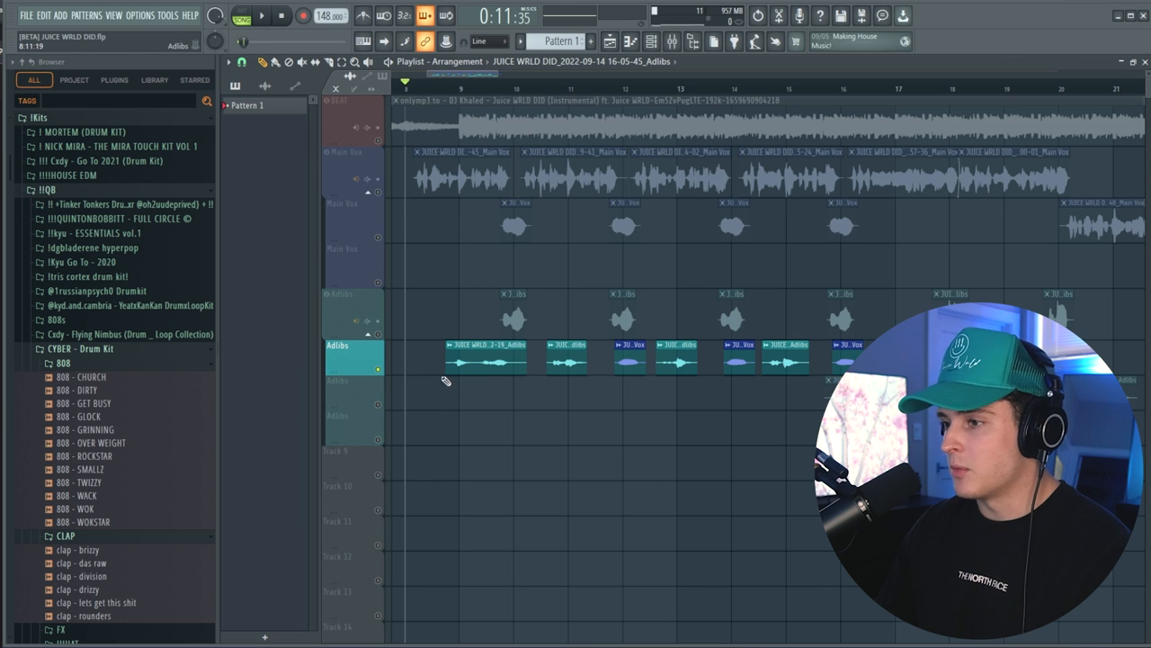
pyautogui.moveTo(558, 440)
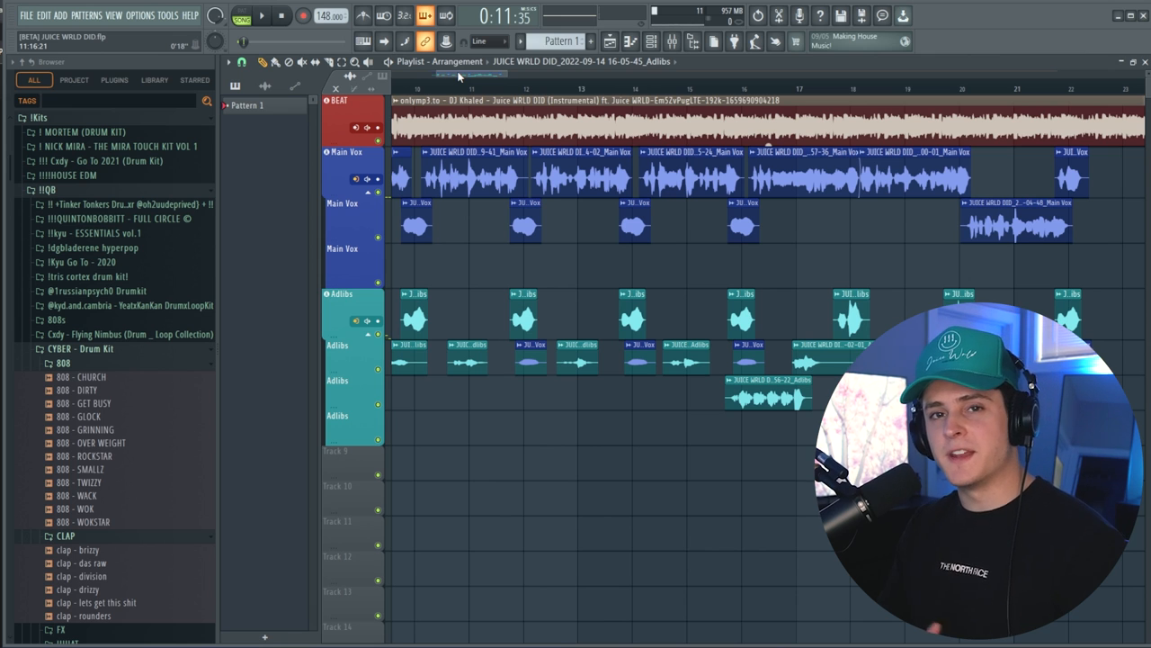
# Play the full beat, main vocal and ad-lib arrangement from around bar 10.
pyautogui.click(261, 15)
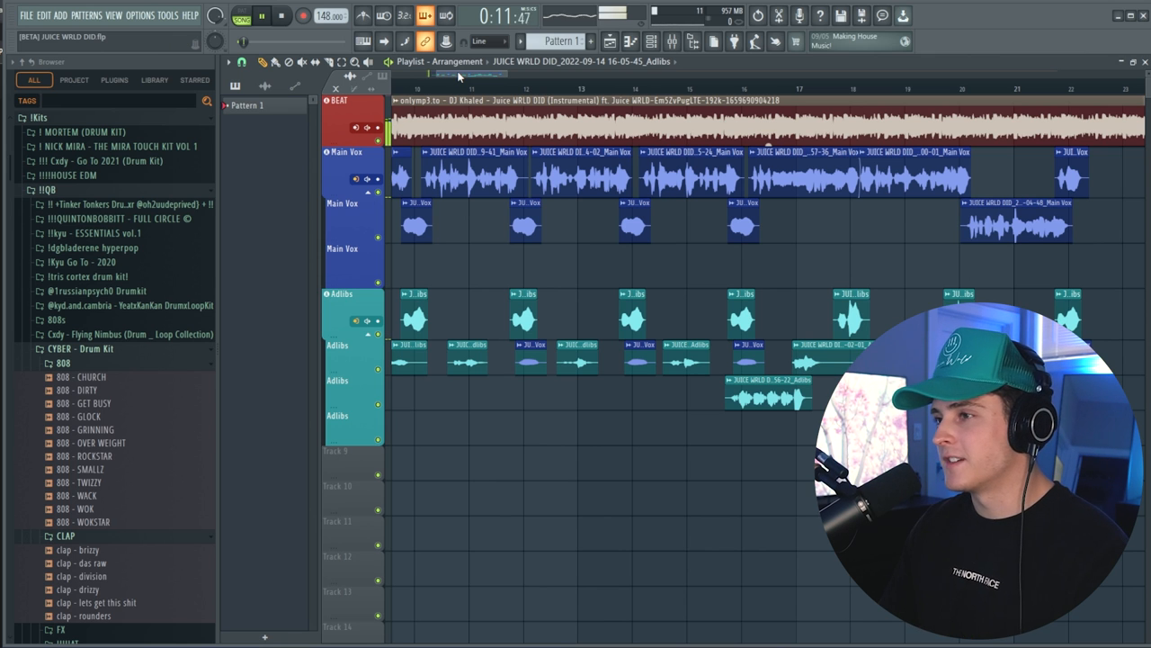